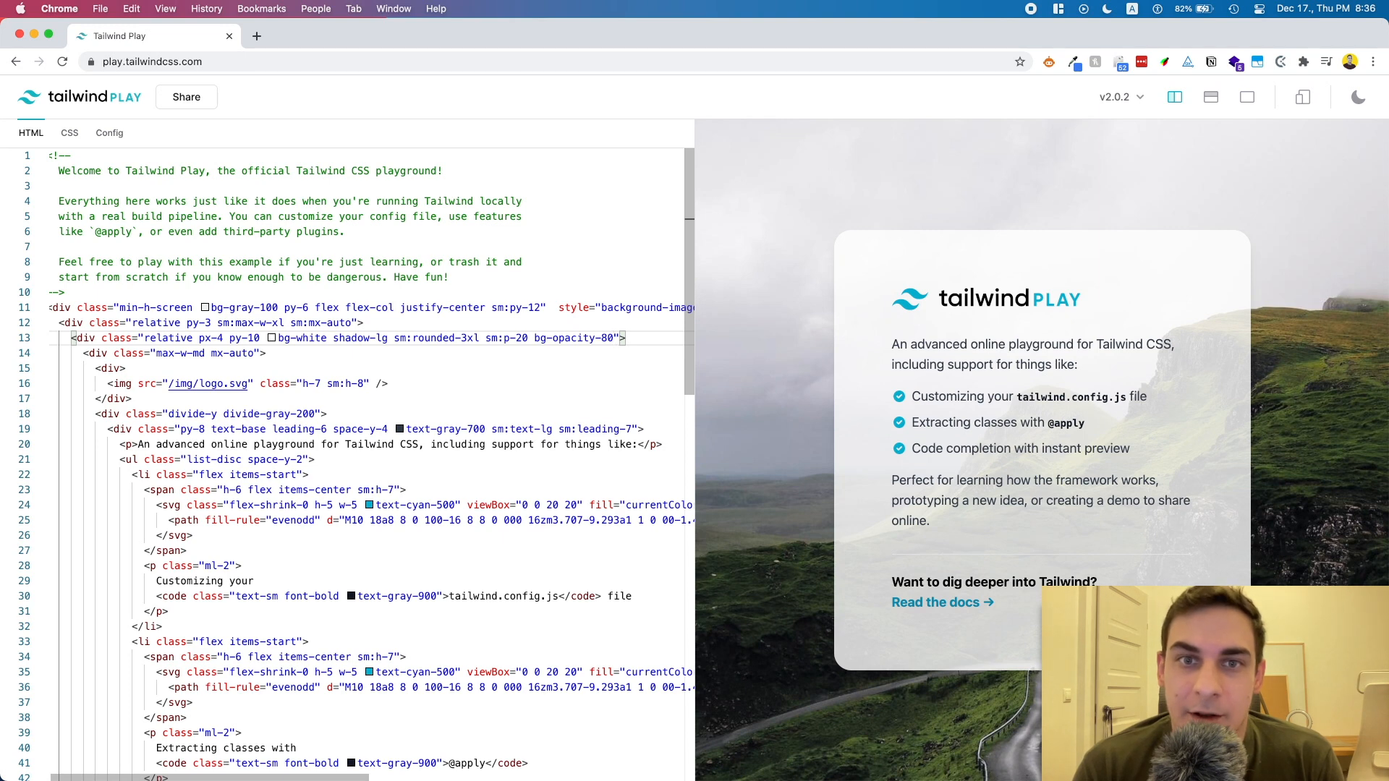
type("bg")
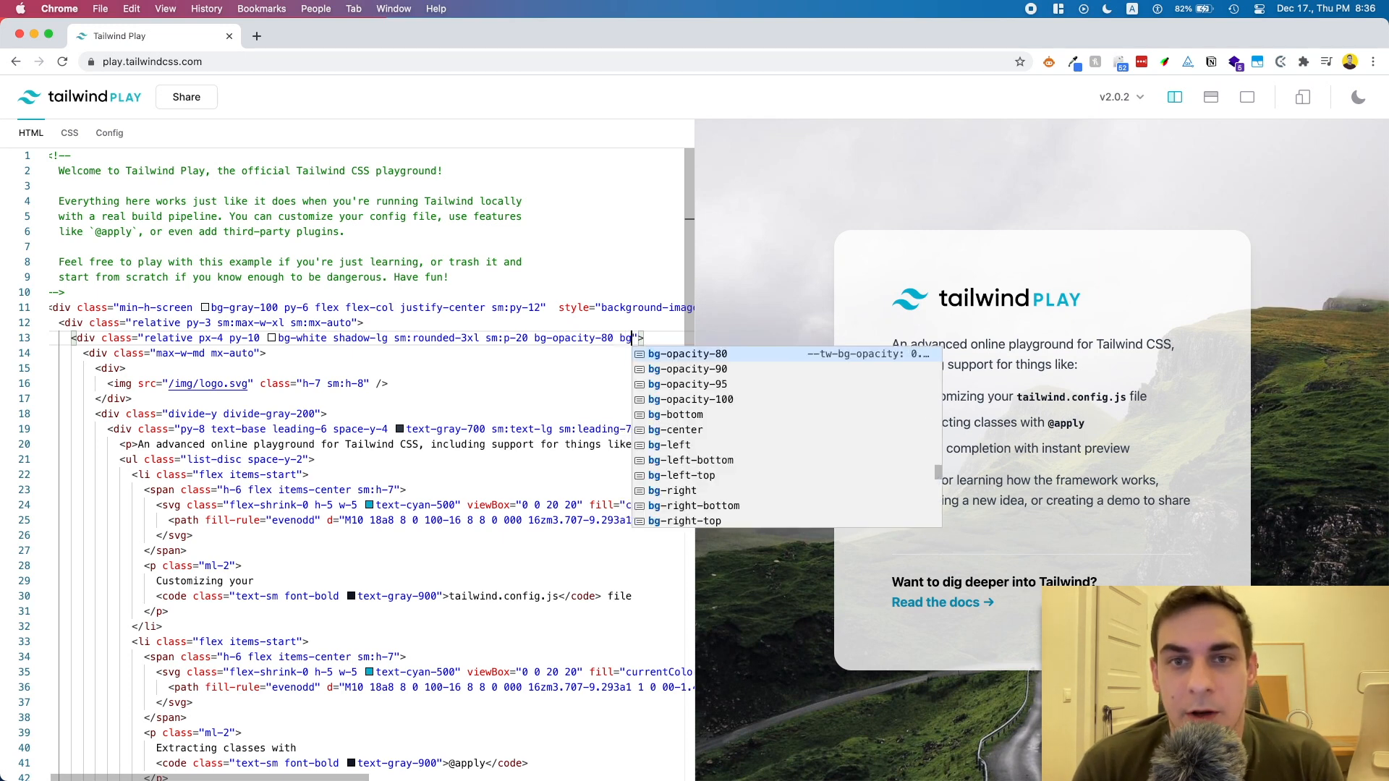